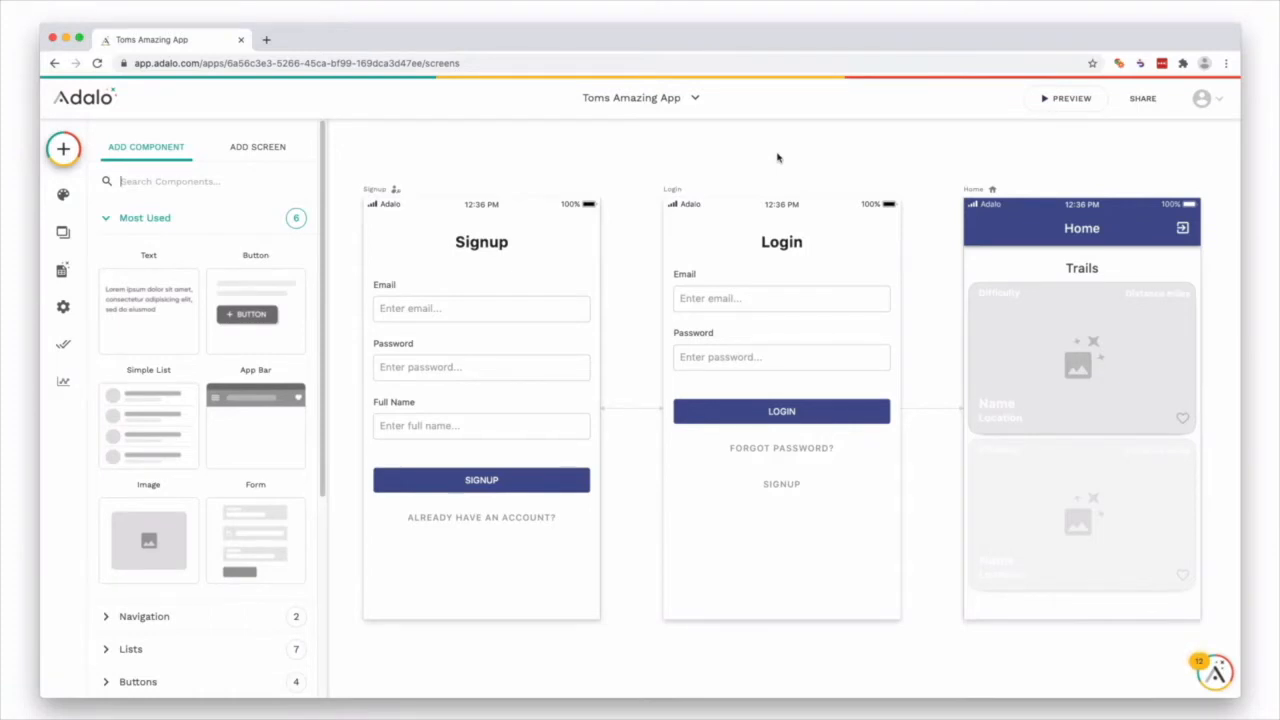
{"action": "mouse_move", "coordinate": [782, 161]}
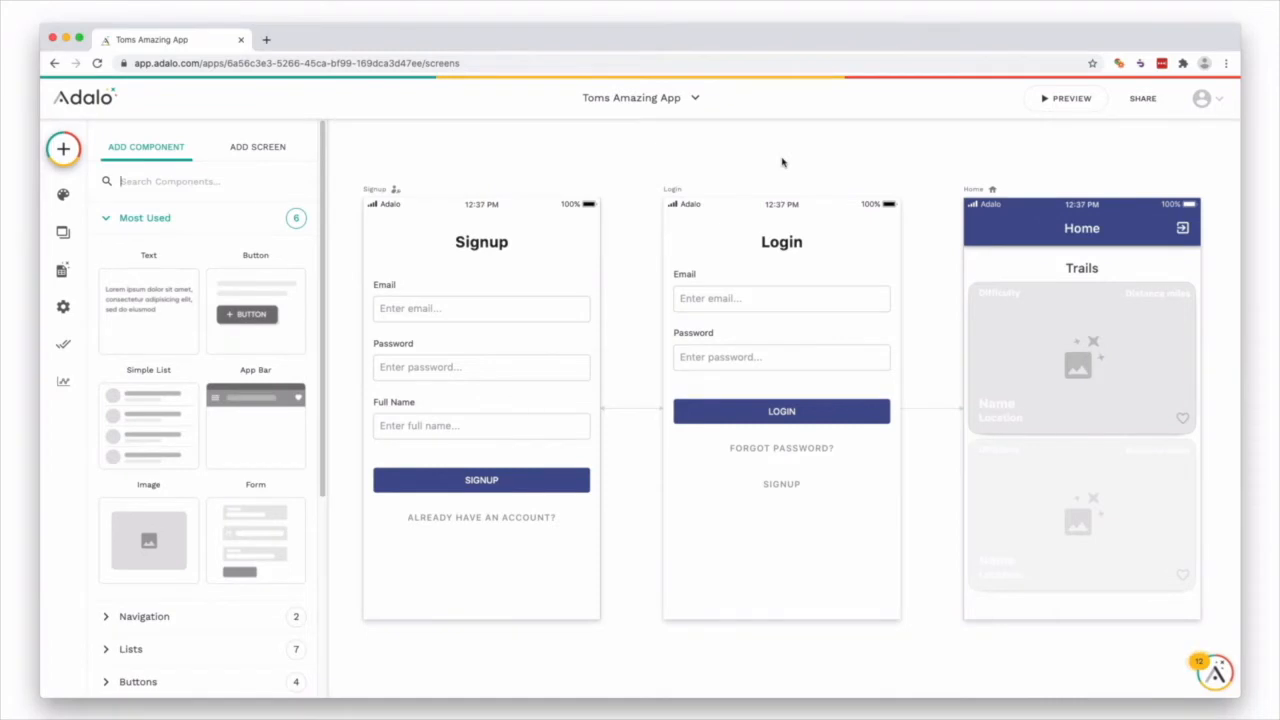
{"action": "mouse_move", "coordinate": [556, 304]}
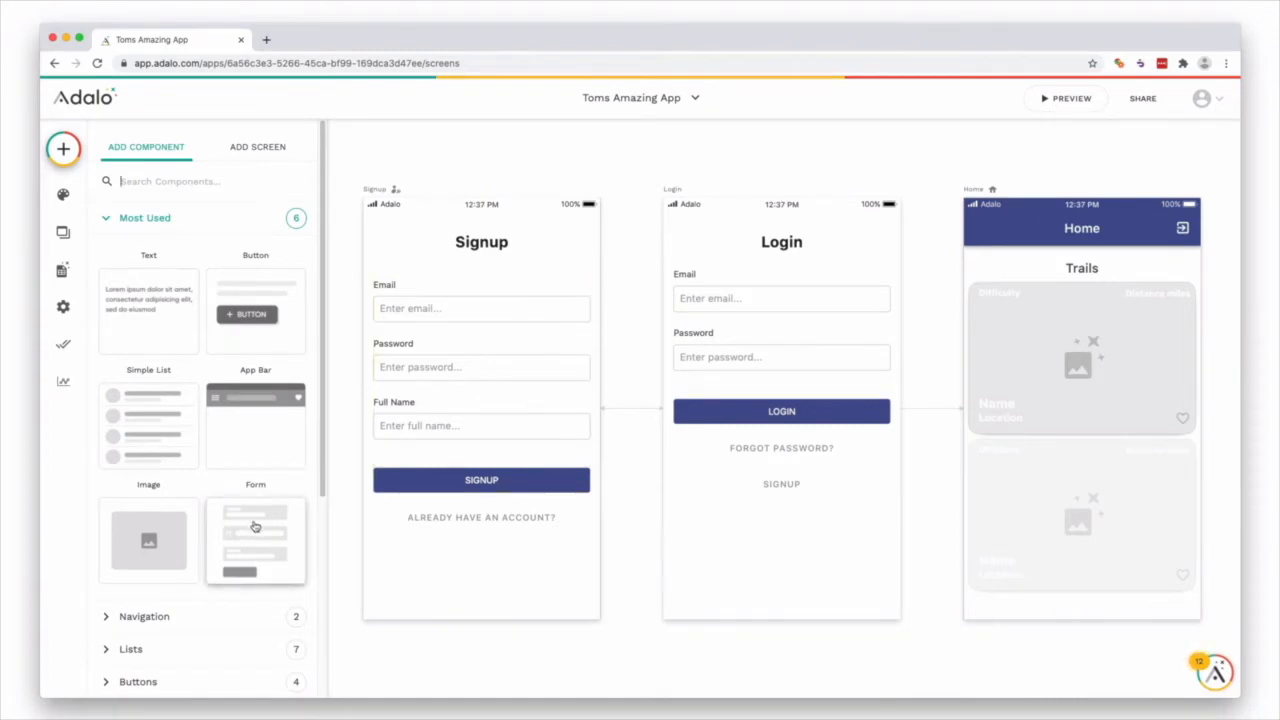
Choose Form in the Add Component panel, revealing the Signup, Login and Home screens
{"action": "left_click", "coordinate": [63, 149]}
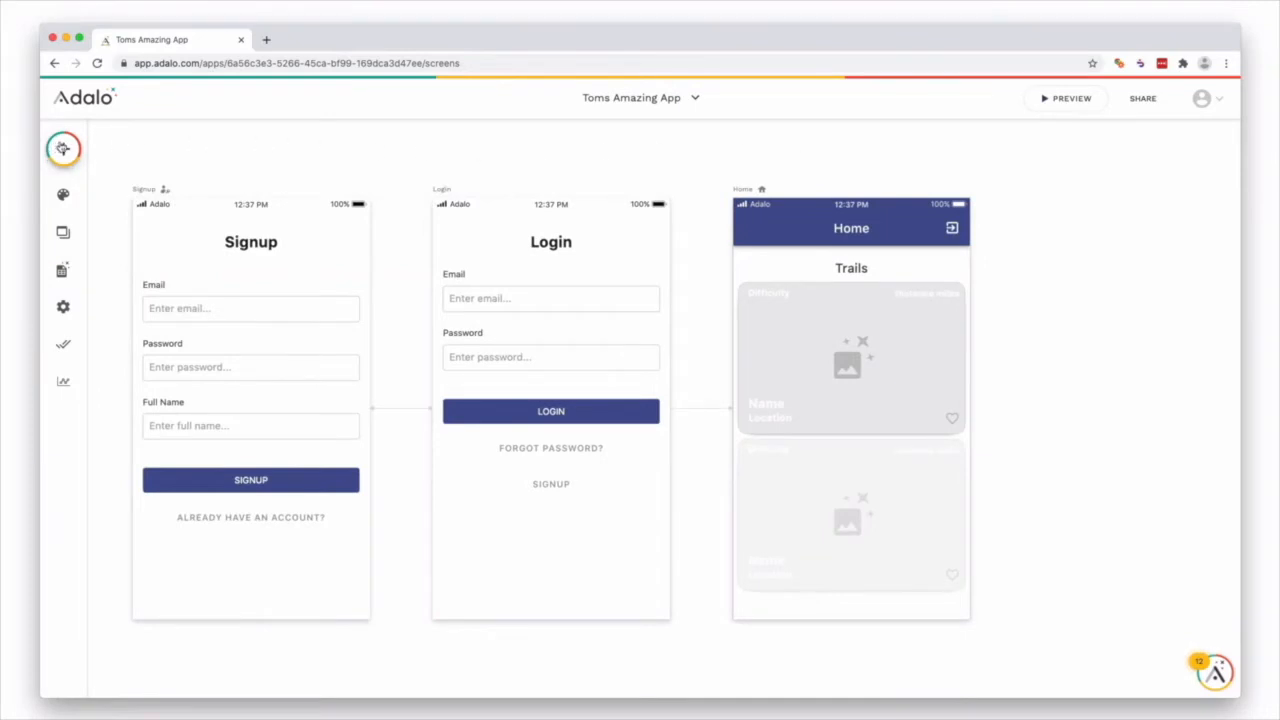
Create an Add Listing screen with a form holding Name and two placeholder fields
{"action": "left_click", "coordinate": [62, 148]}
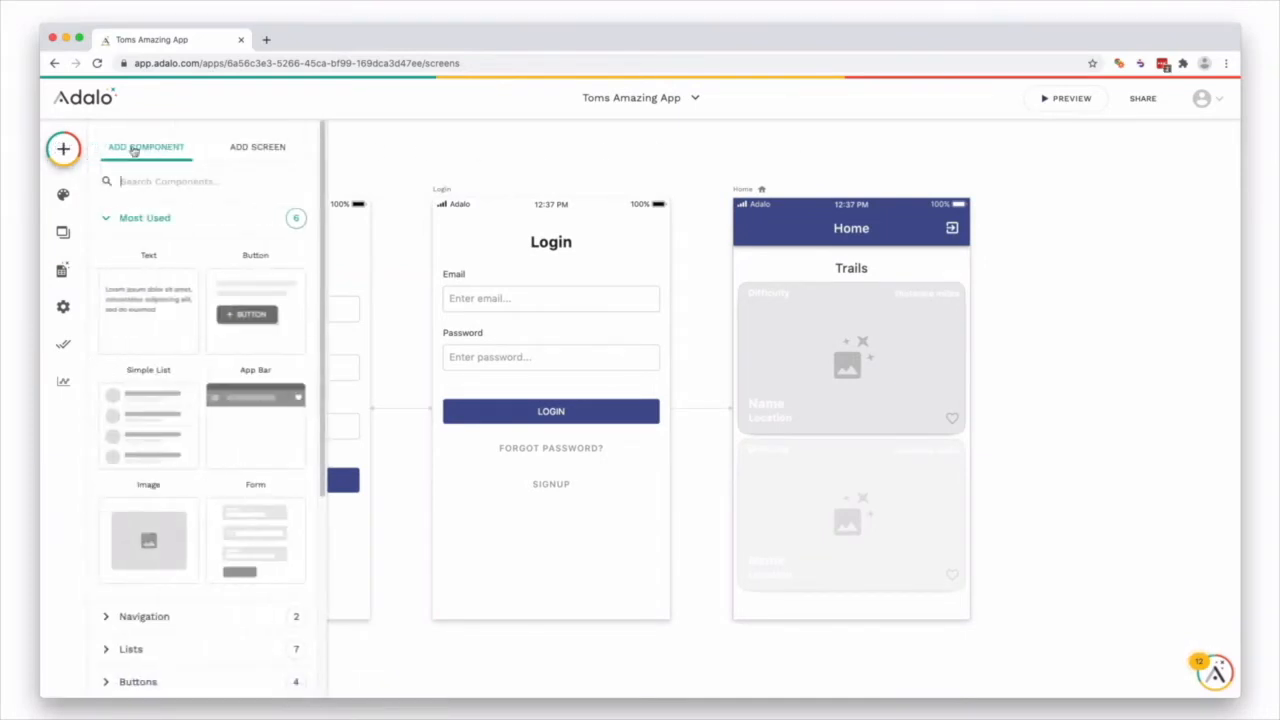
{"action": "left_click", "coordinate": [257, 146]}
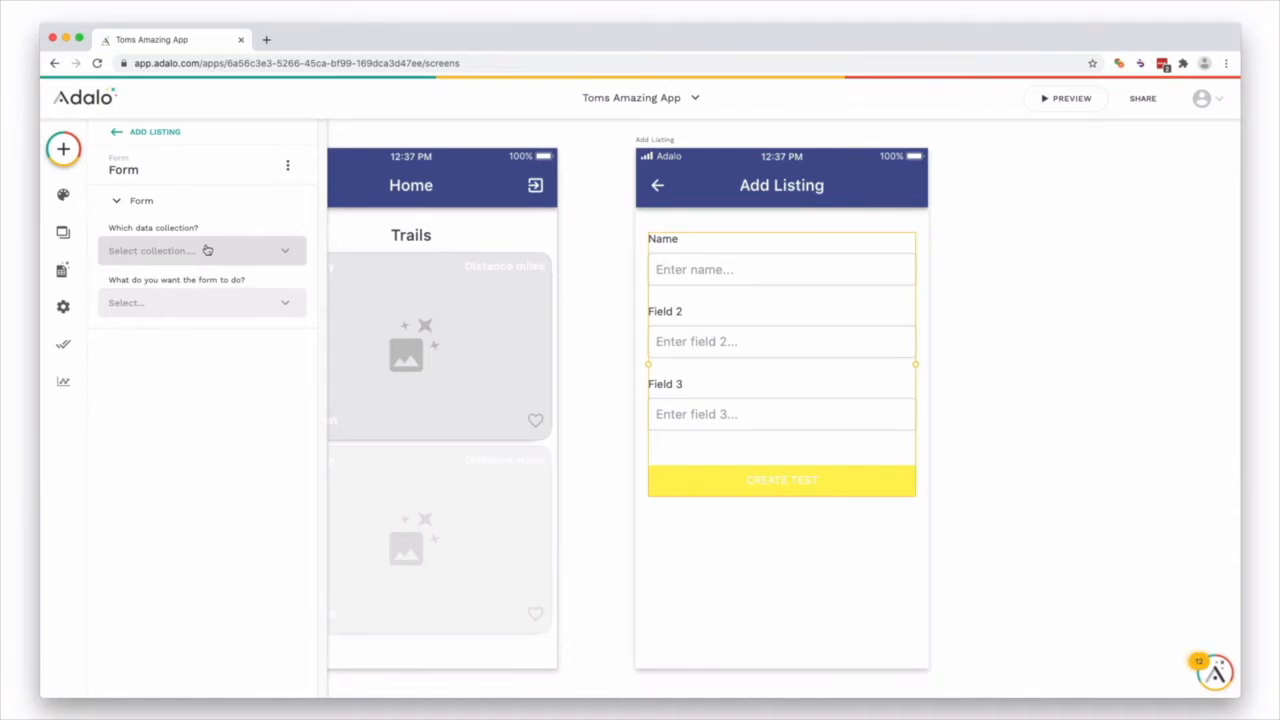
Point the form at the Trails collection to create new trail records
{"action": "left_click", "coordinate": [200, 250]}
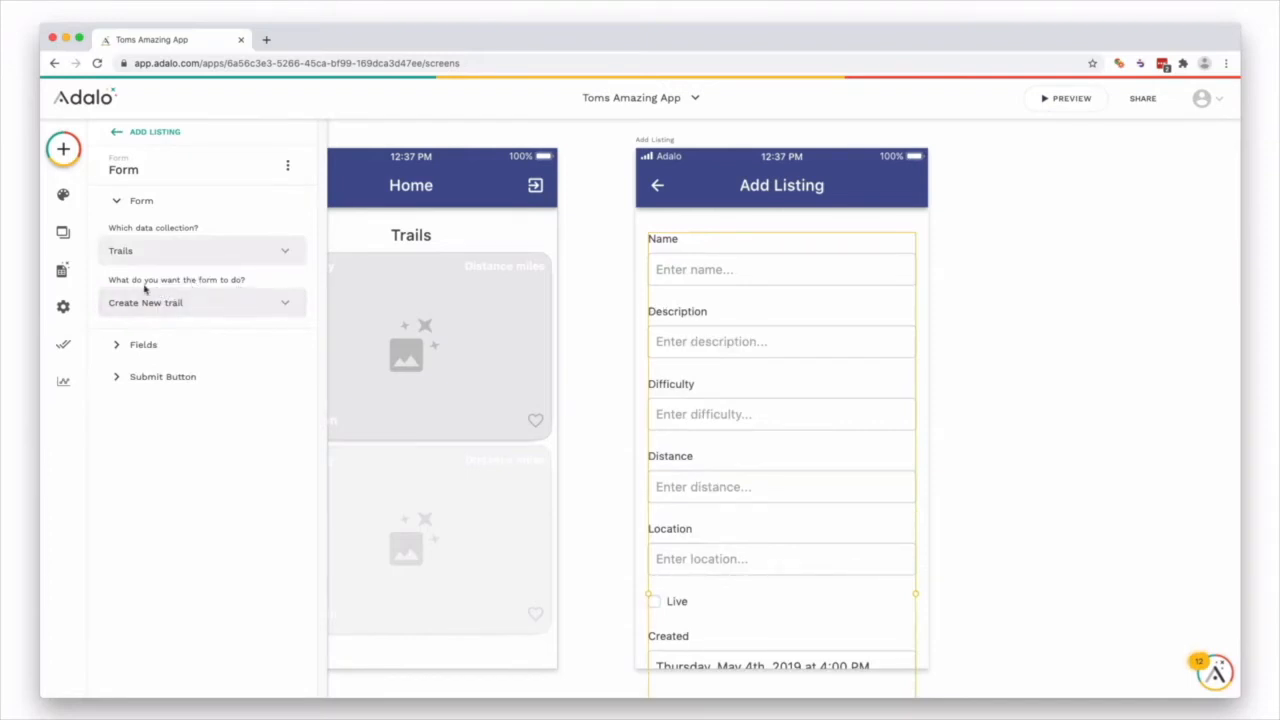
{"action": "mouse_move", "coordinate": [205, 303]}
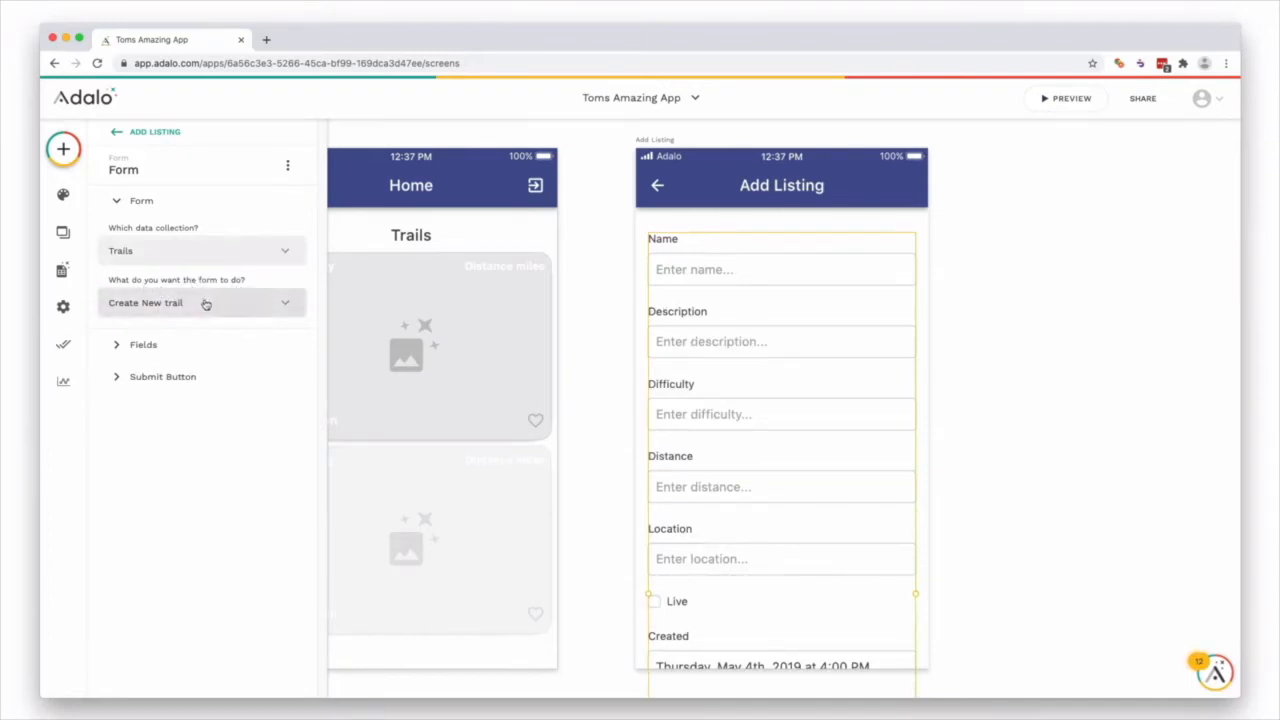
{"action": "left_click", "coordinate": [117, 200]}
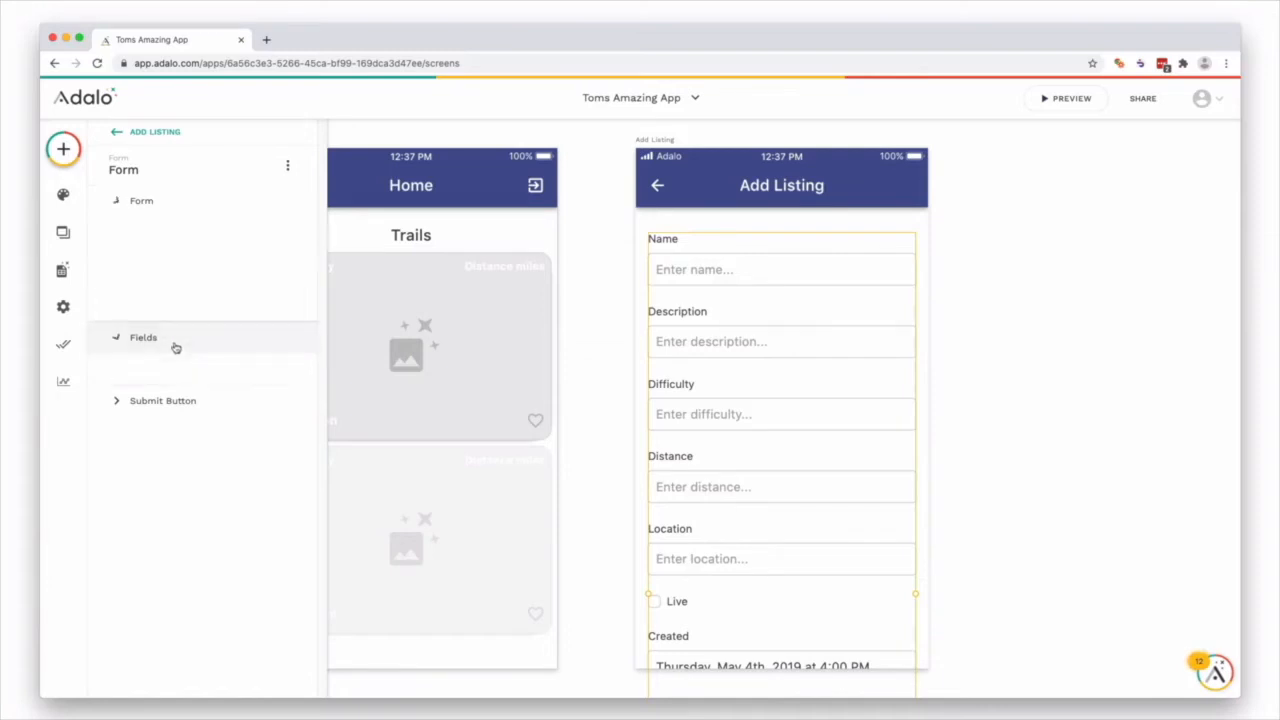
Delete the Live and Created fields from the Add Listing form's field list
{"action": "left_click", "coordinate": [143, 337]}
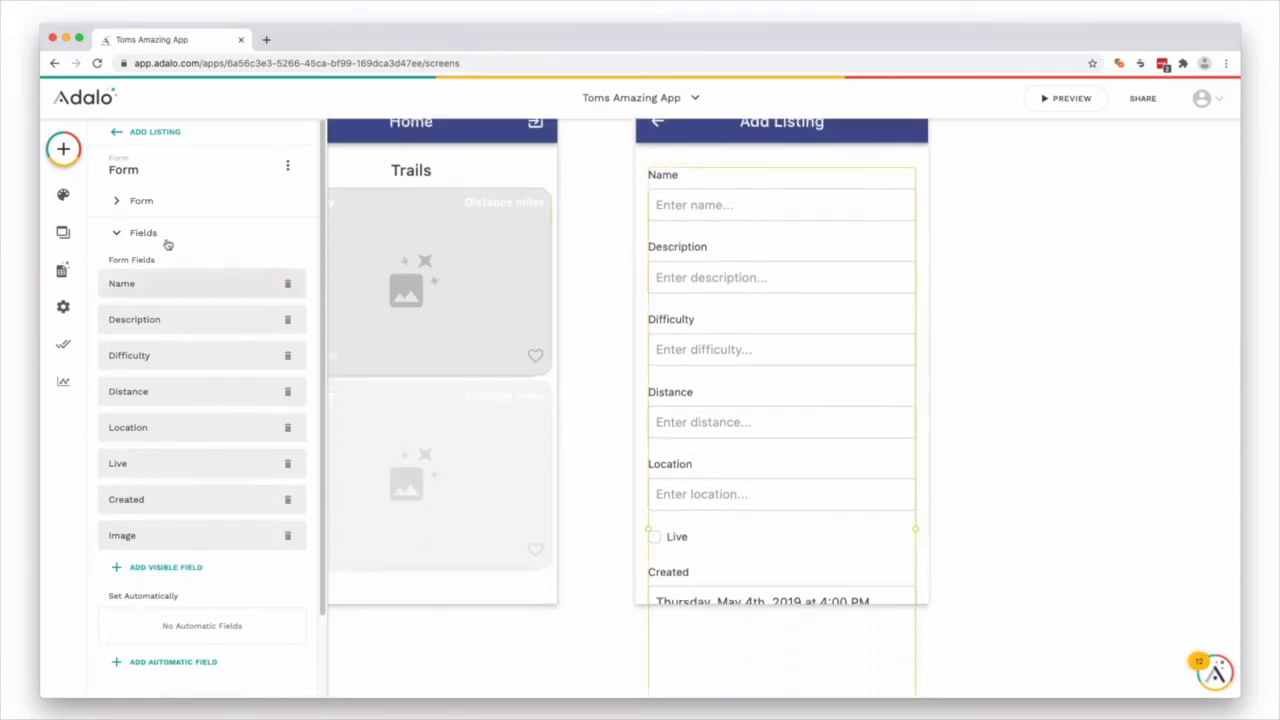
{"action": "mouse_move", "coordinate": [183, 531]}
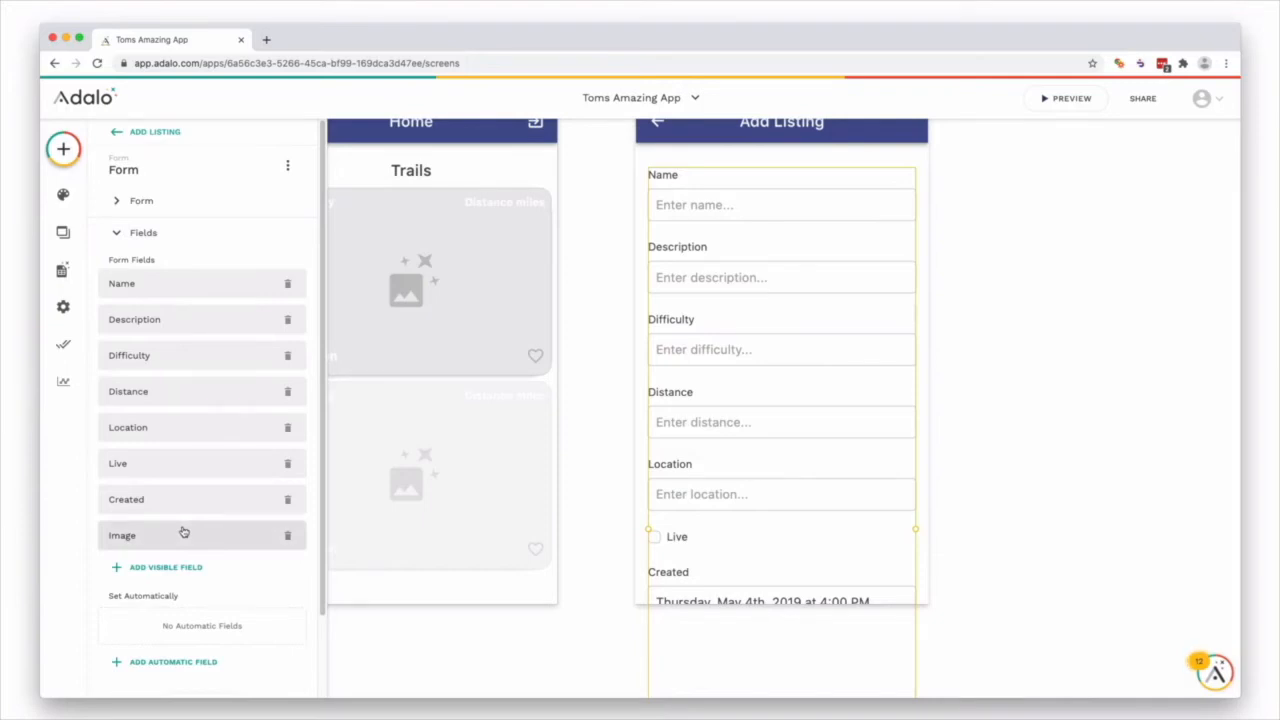
{"action": "mouse_move", "coordinate": [191, 465]}
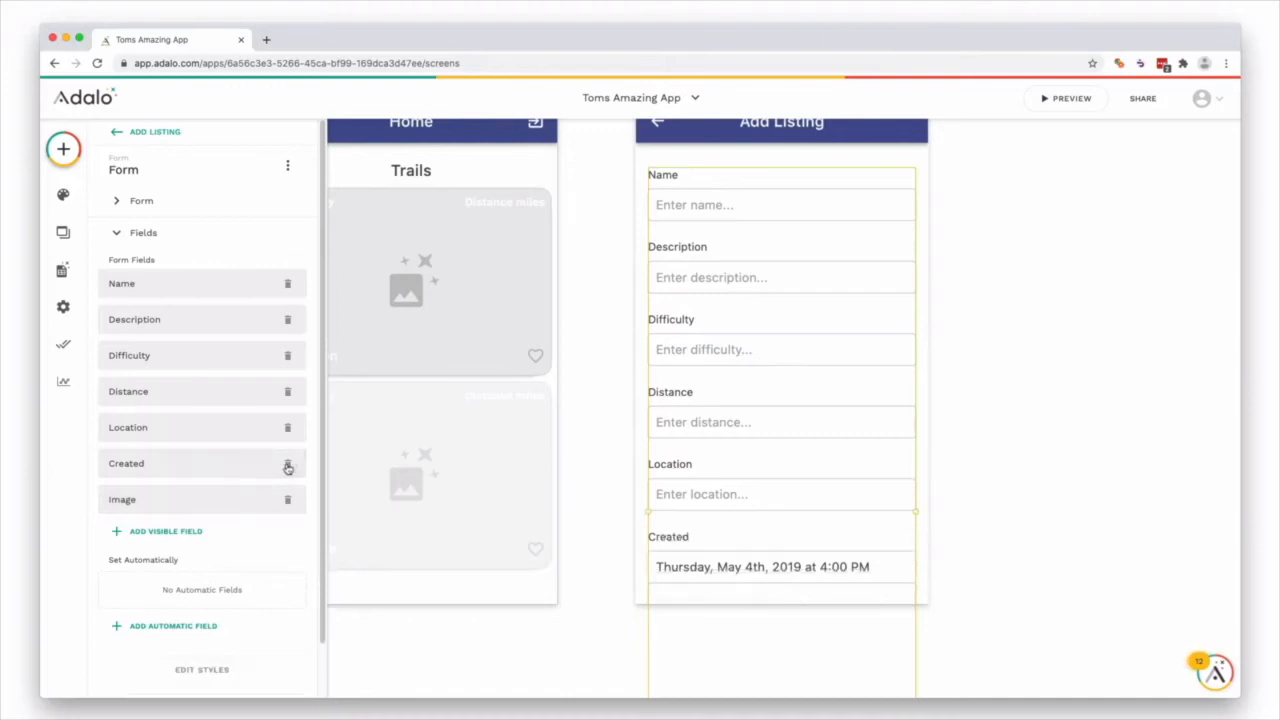
{"action": "left_click", "coordinate": [288, 463]}
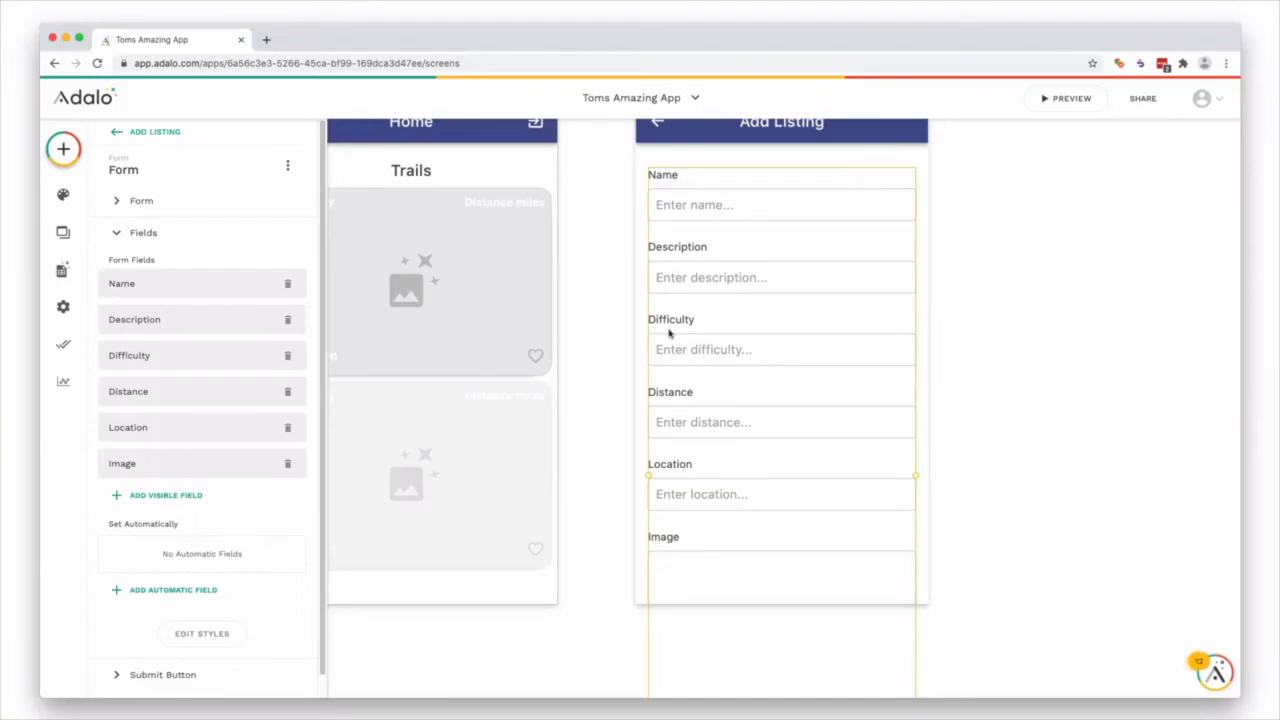
{"action": "mouse_move", "coordinate": [197, 318]}
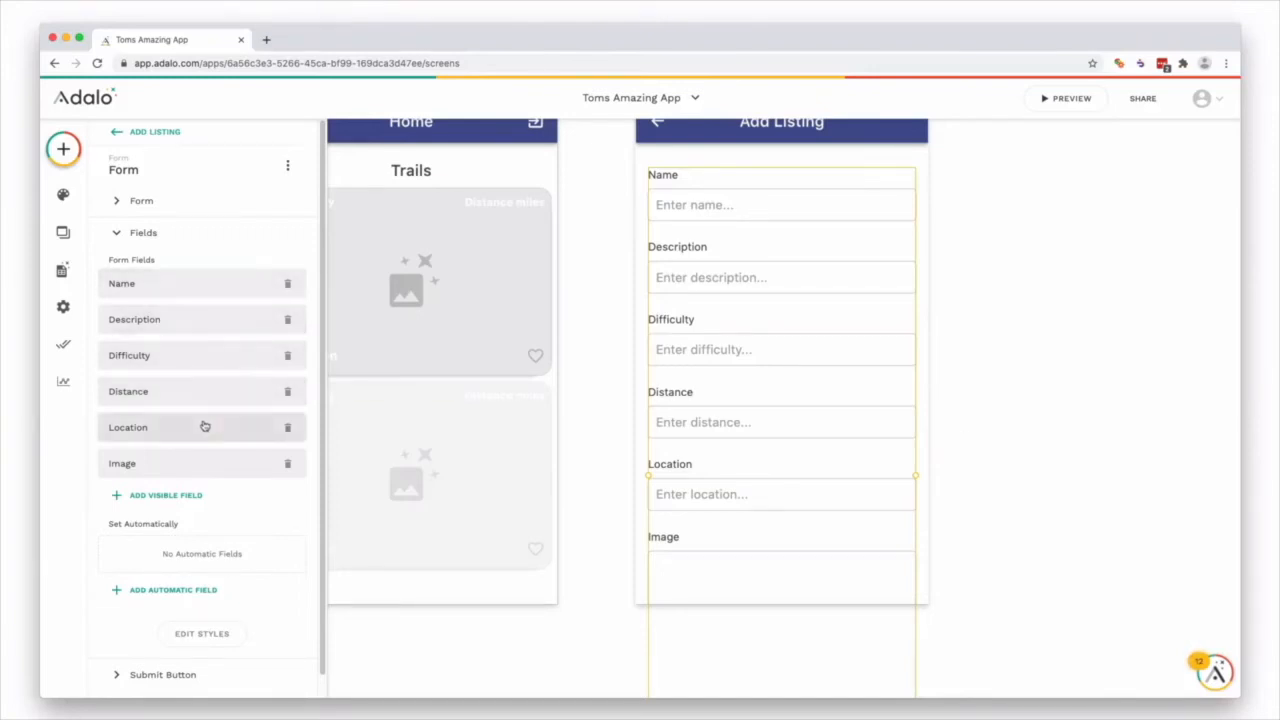
{"action": "mouse_move", "coordinate": [270, 612]}
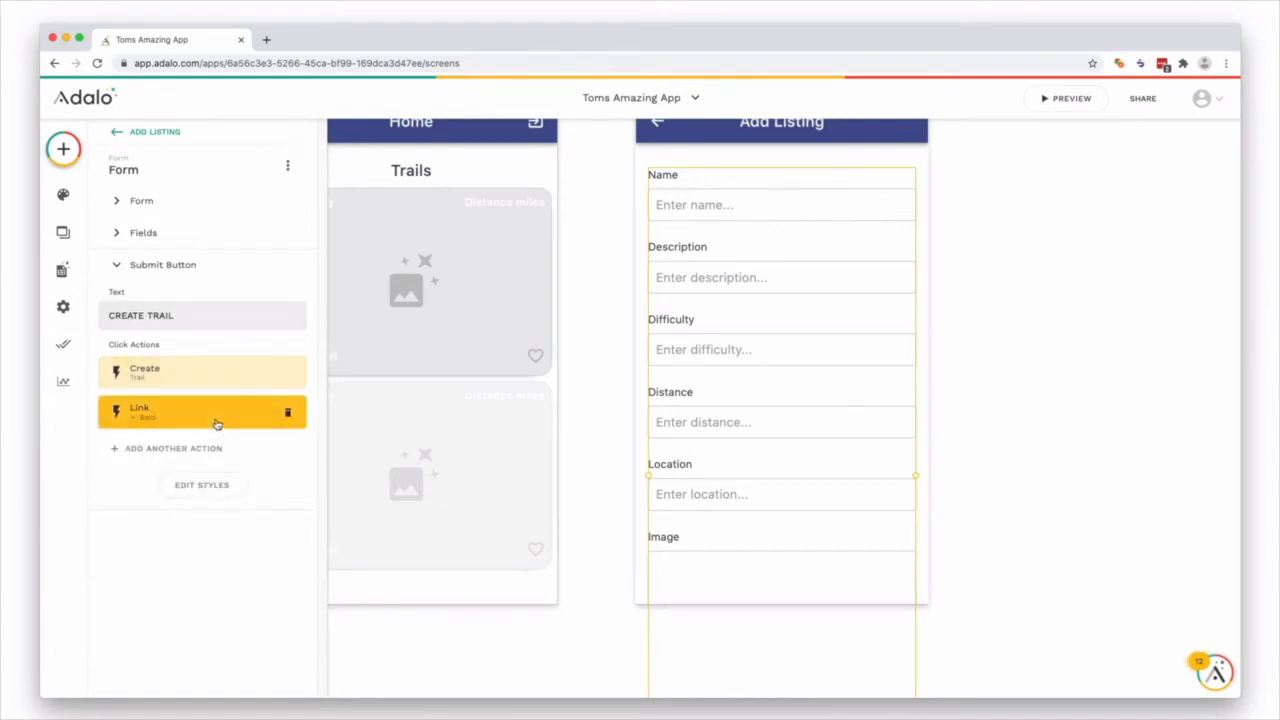
Check the Create Trail button's create-record and link-back actions, then select the form
{"action": "left_click", "coordinate": [200, 371]}
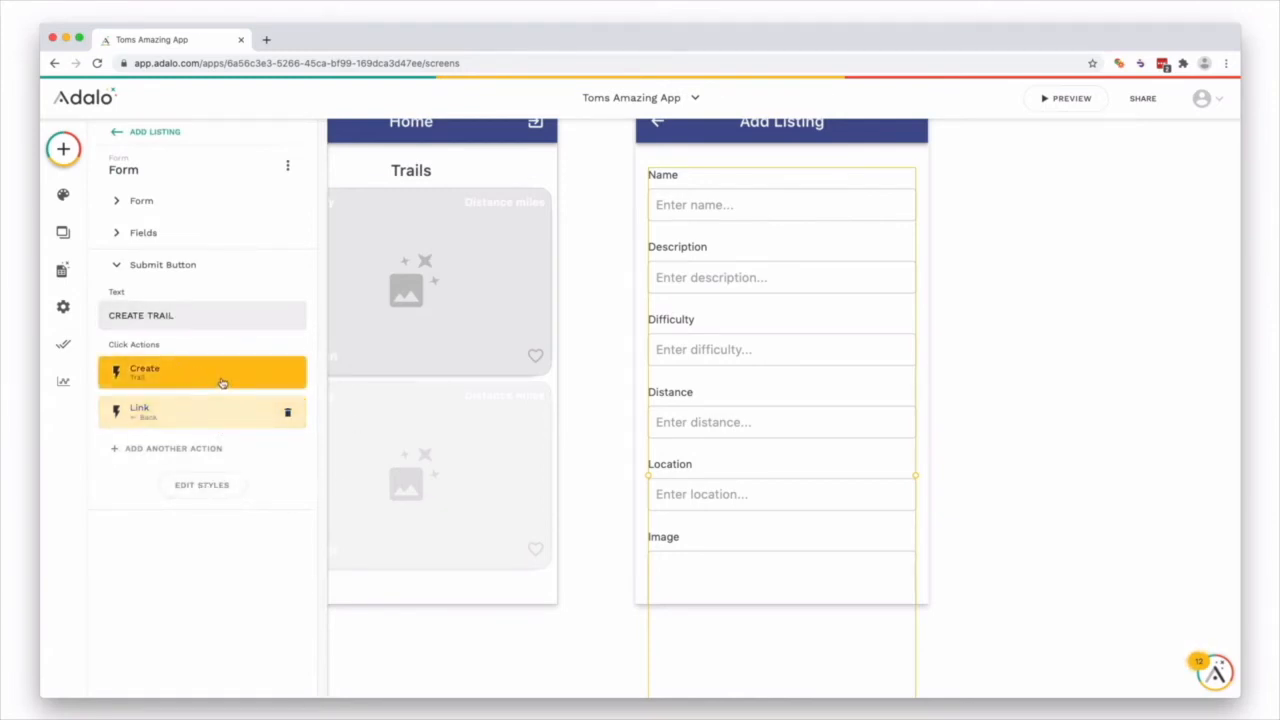
{"action": "left_click", "coordinate": [200, 412]}
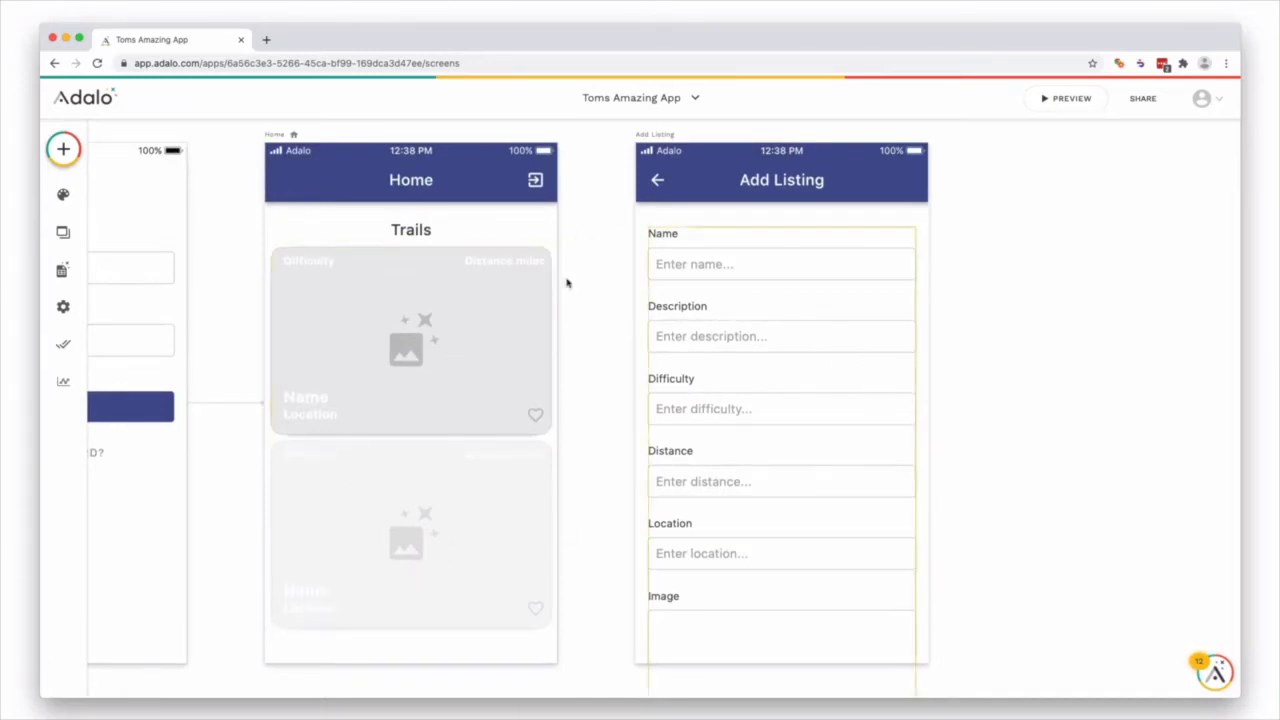
{"action": "mouse_move", "coordinate": [867, 297]}
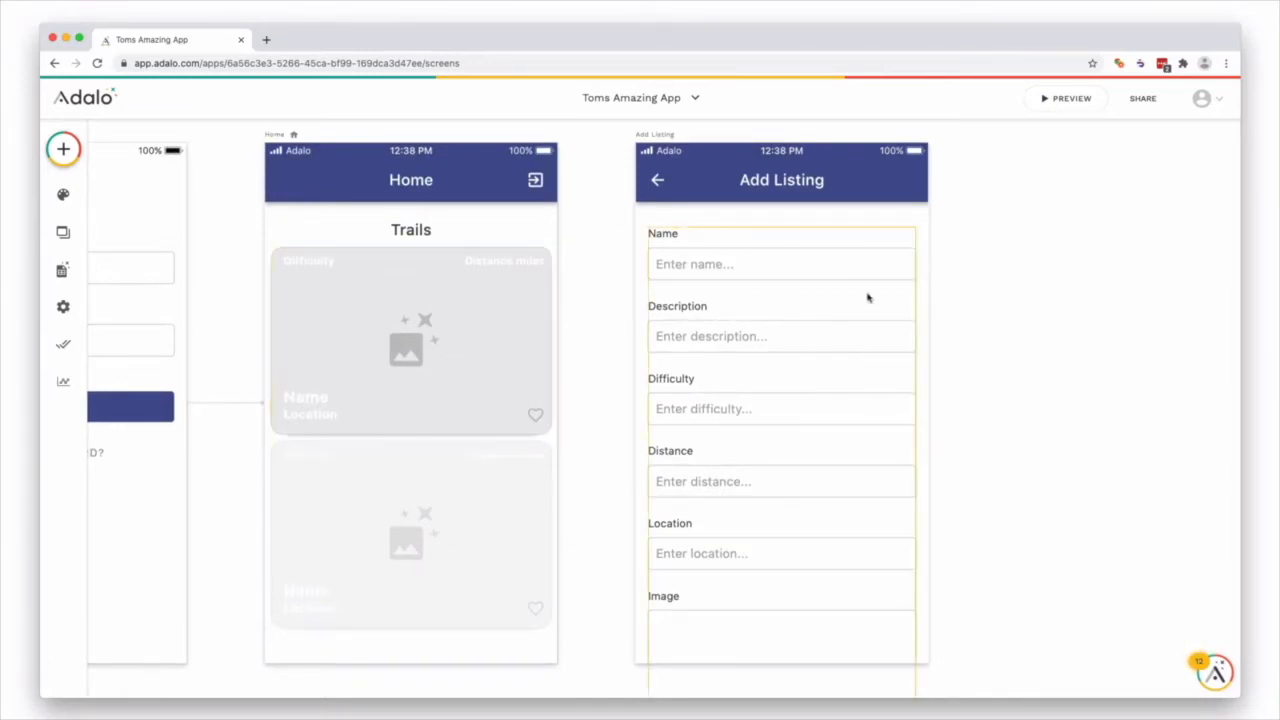
{"action": "left_click", "coordinate": [410, 229]}
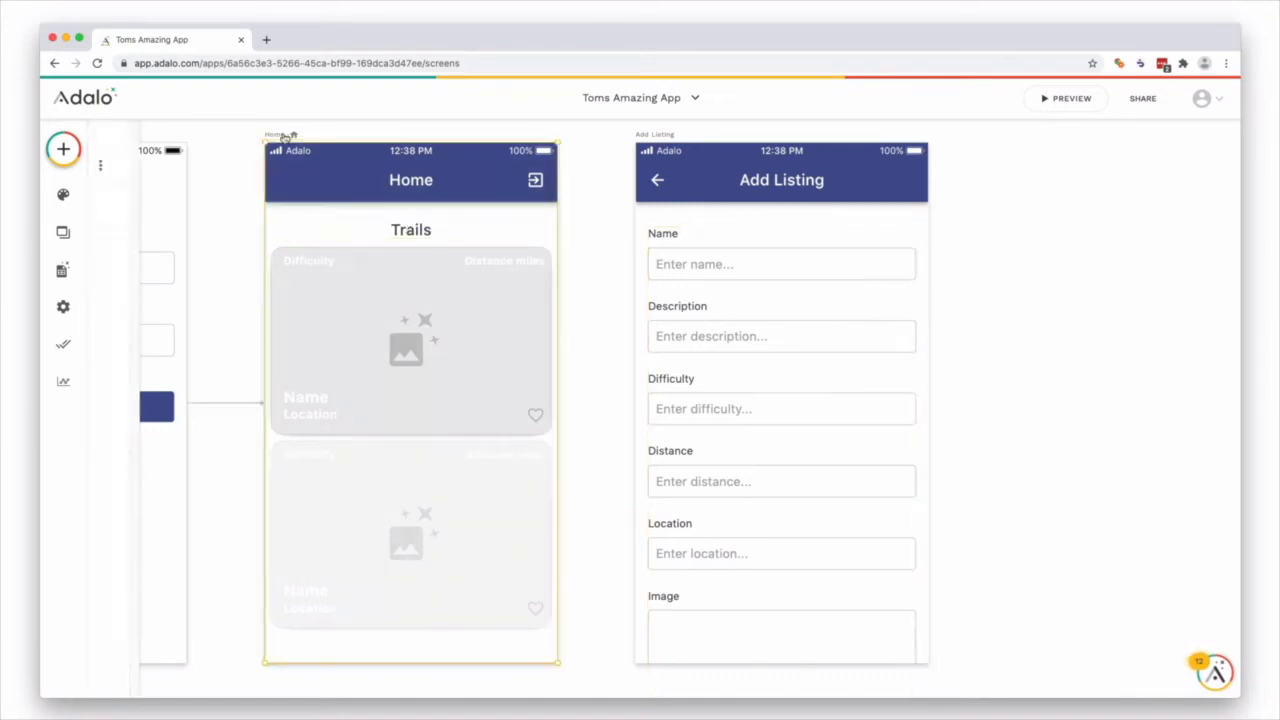
Find the Action Button in the Buttons group and drag it onto Home
{"action": "left_click", "coordinate": [290, 135]}
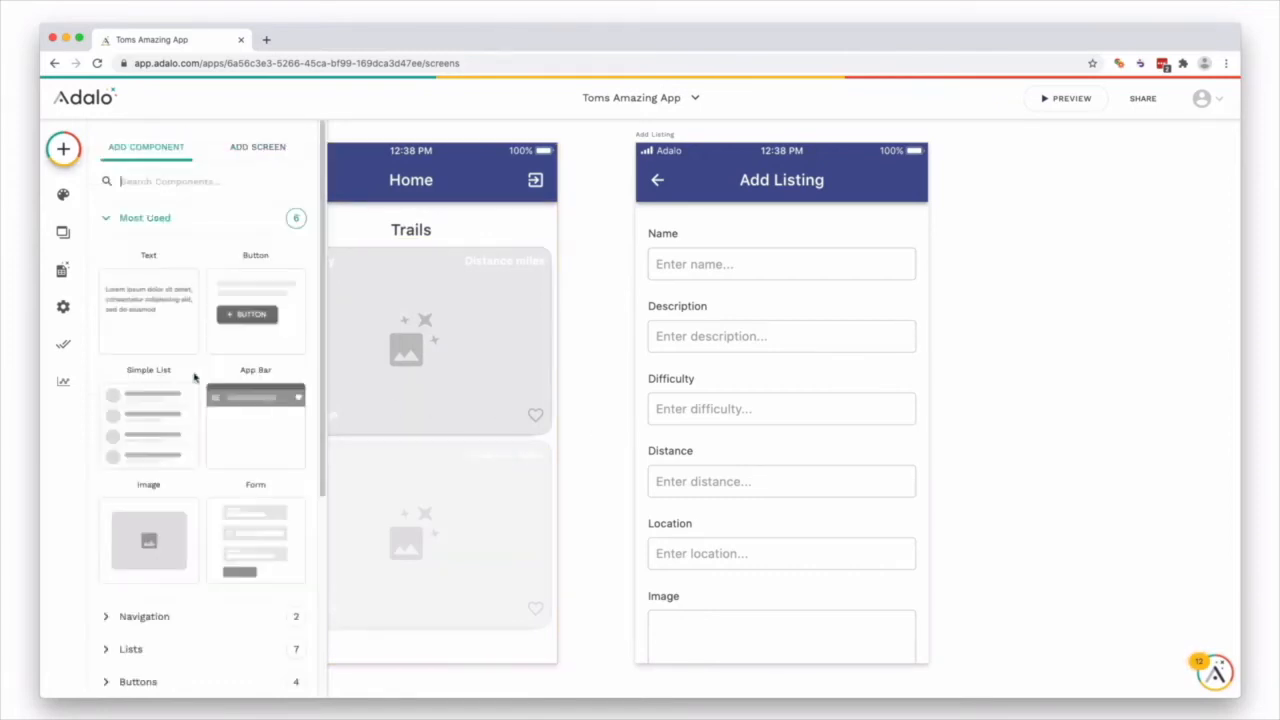
{"action": "mouse_move", "coordinate": [253, 313]}
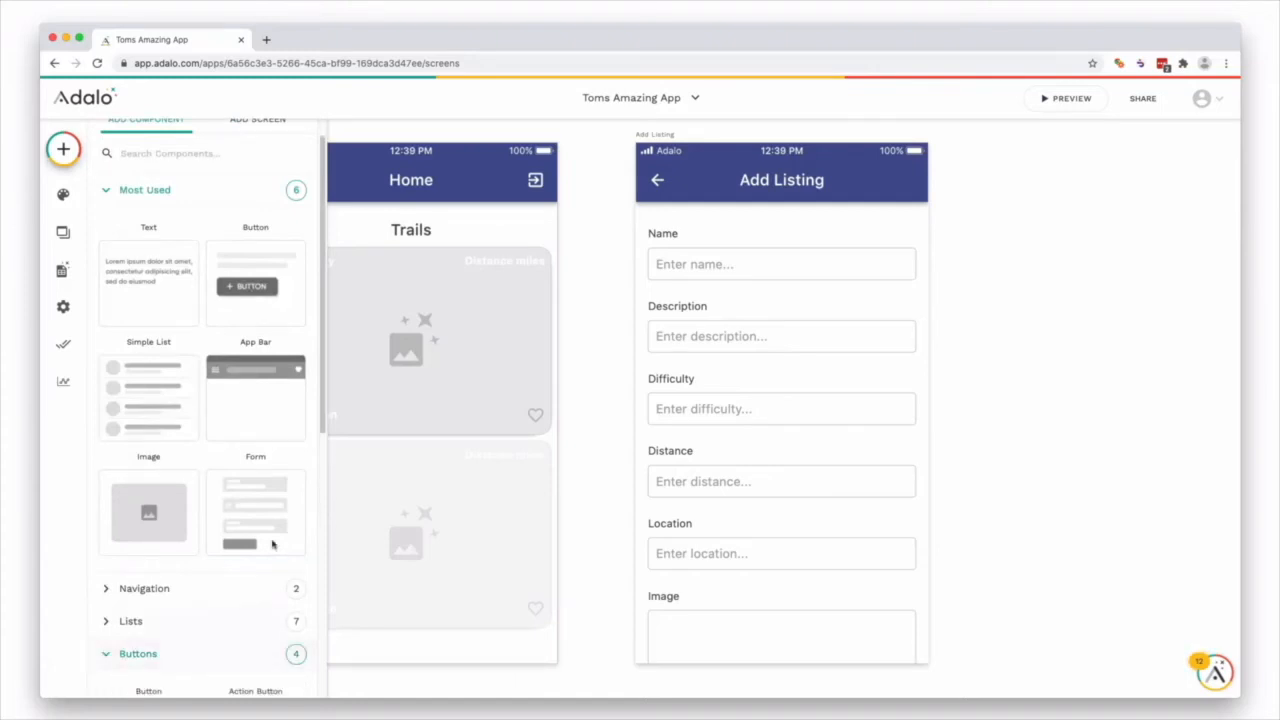
{"action": "scroll", "scroll_direction": "down", "scroll_amount": 3}
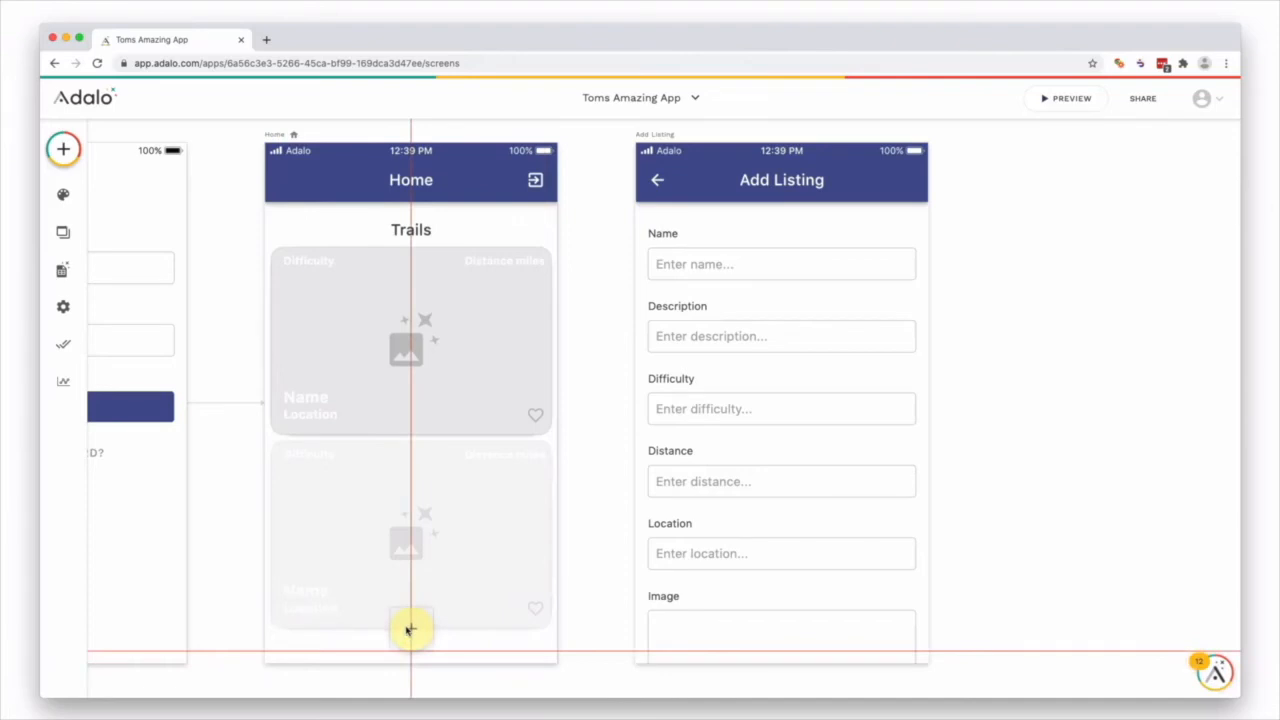
Place the action button at Home's bottom centre with dark grey #464541 fill
{"action": "left_click", "coordinate": [411, 629]}
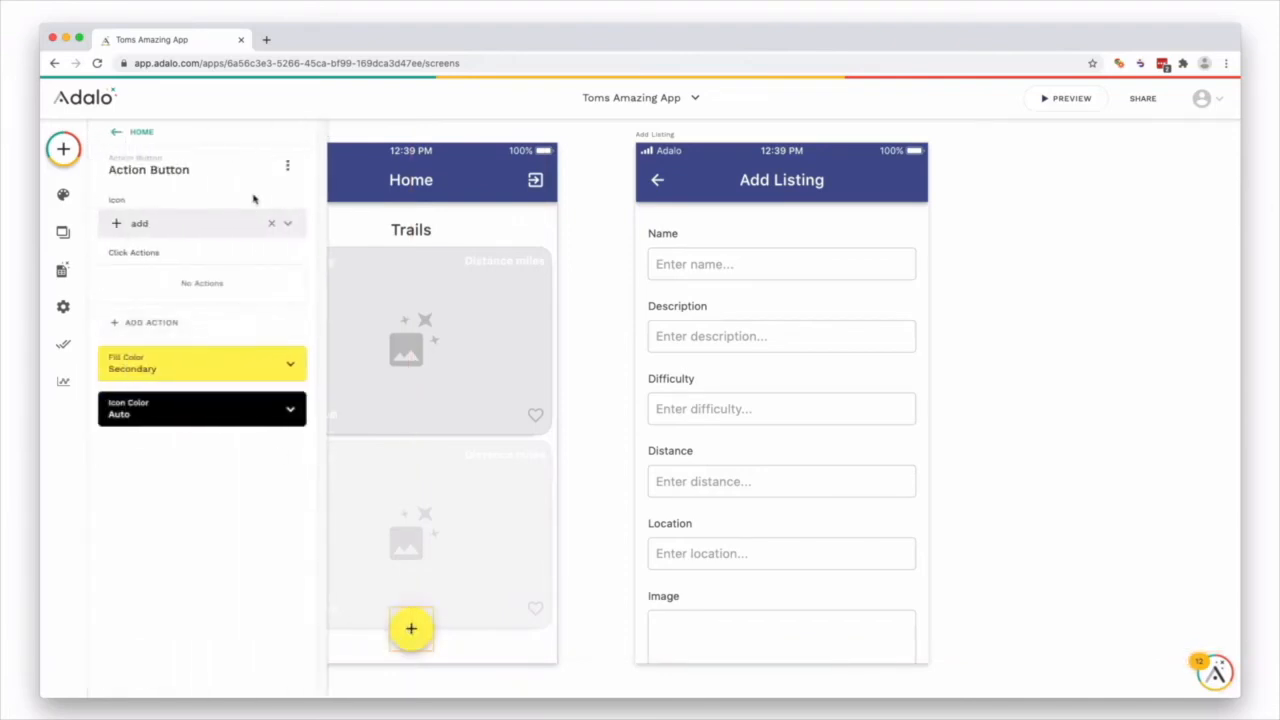
{"action": "mouse_move", "coordinate": [433, 615]}
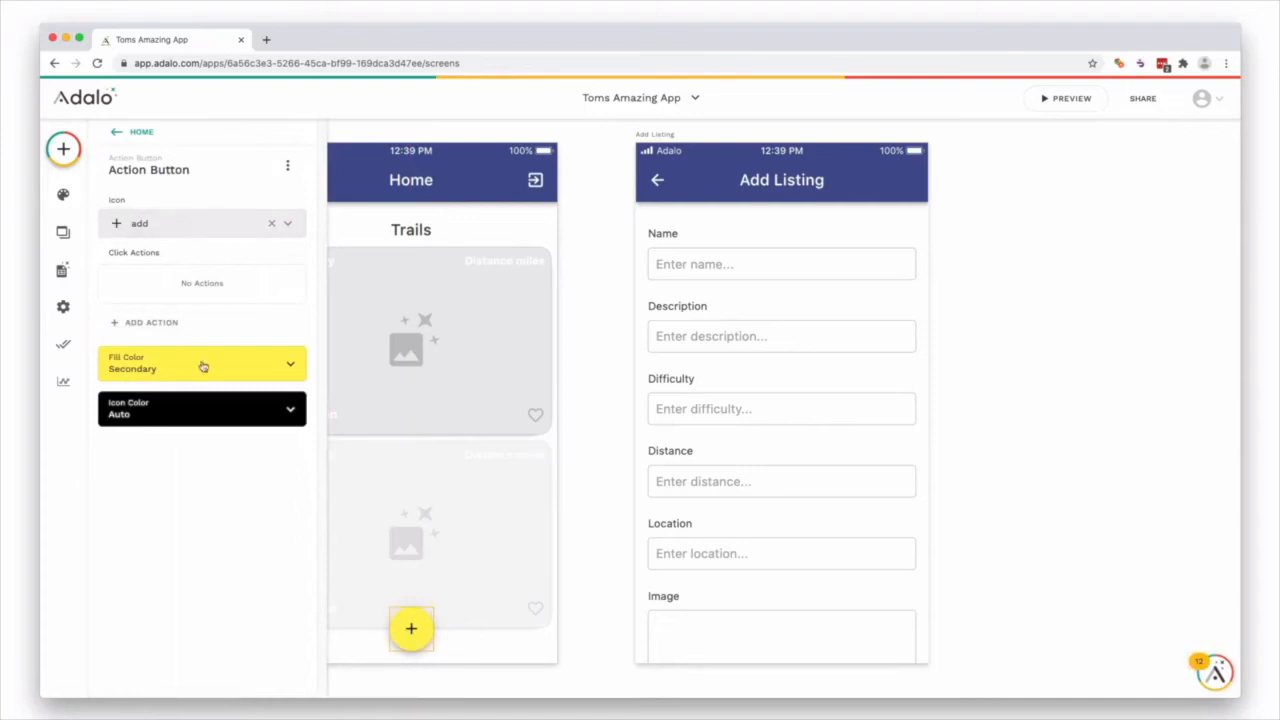
{"action": "left_click", "coordinate": [200, 363]}
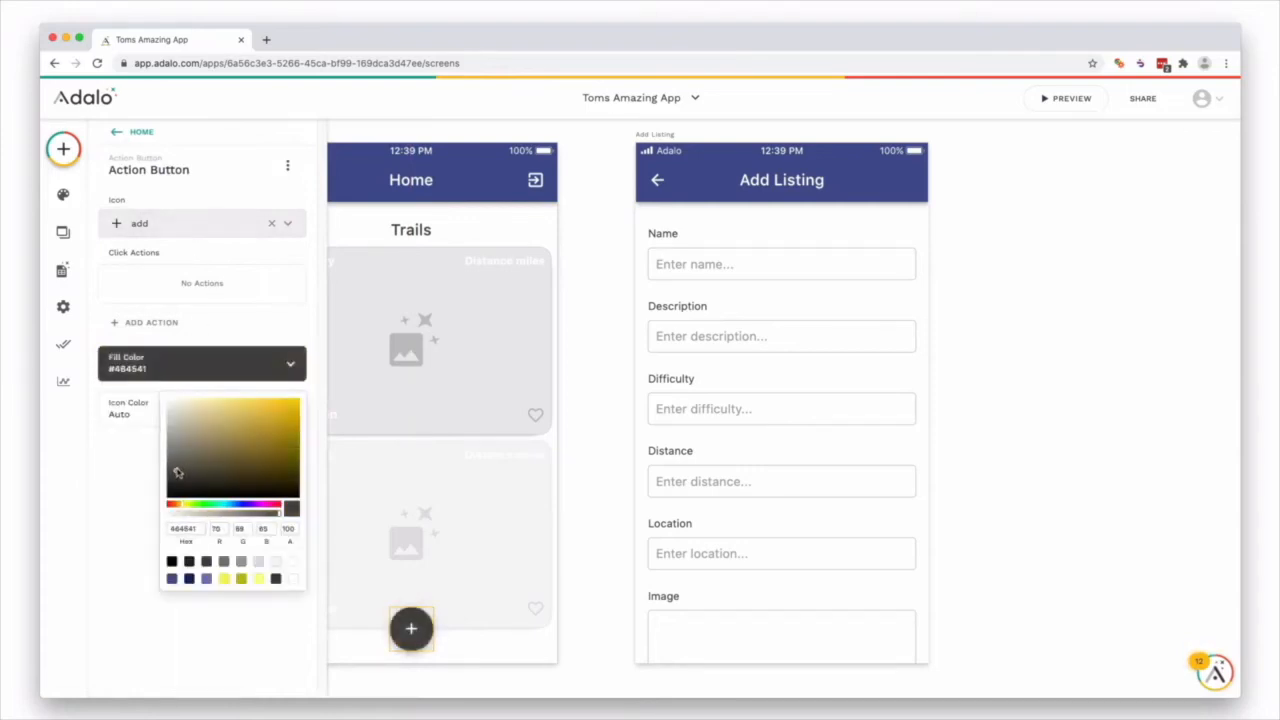
{"action": "left_click", "coordinate": [118, 545]}
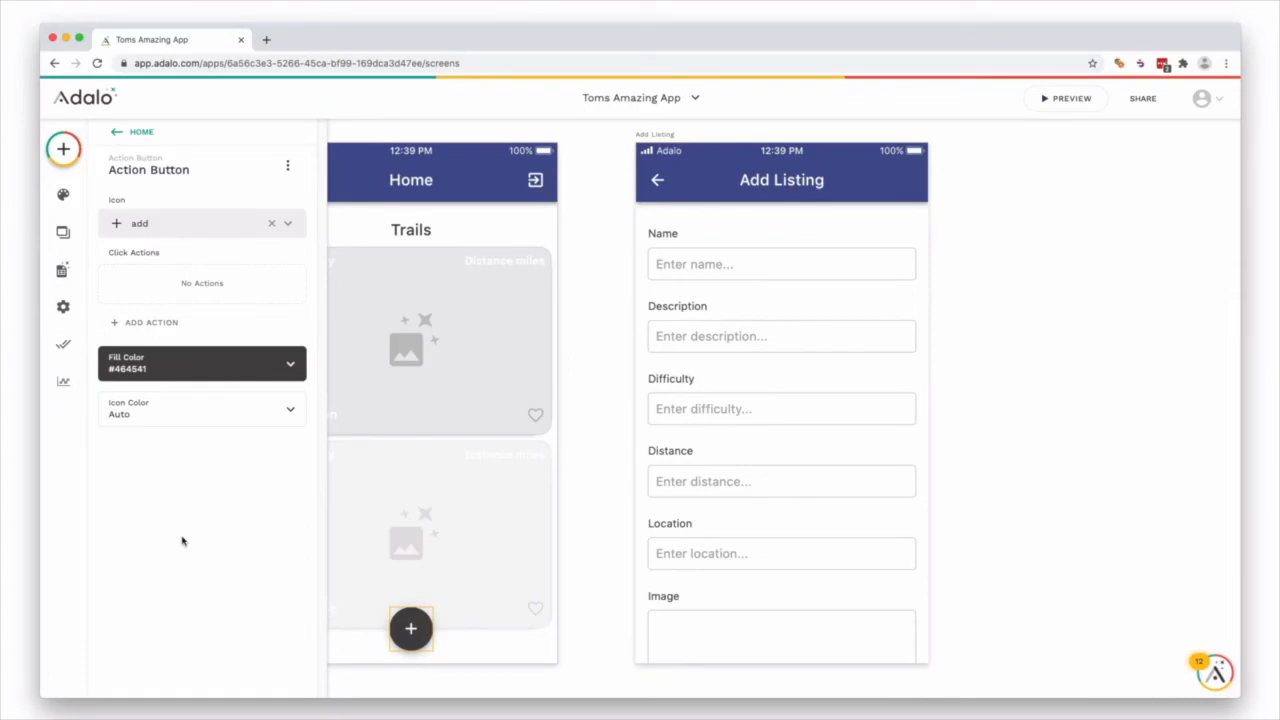
{"action": "mouse_move", "coordinate": [184, 542]}
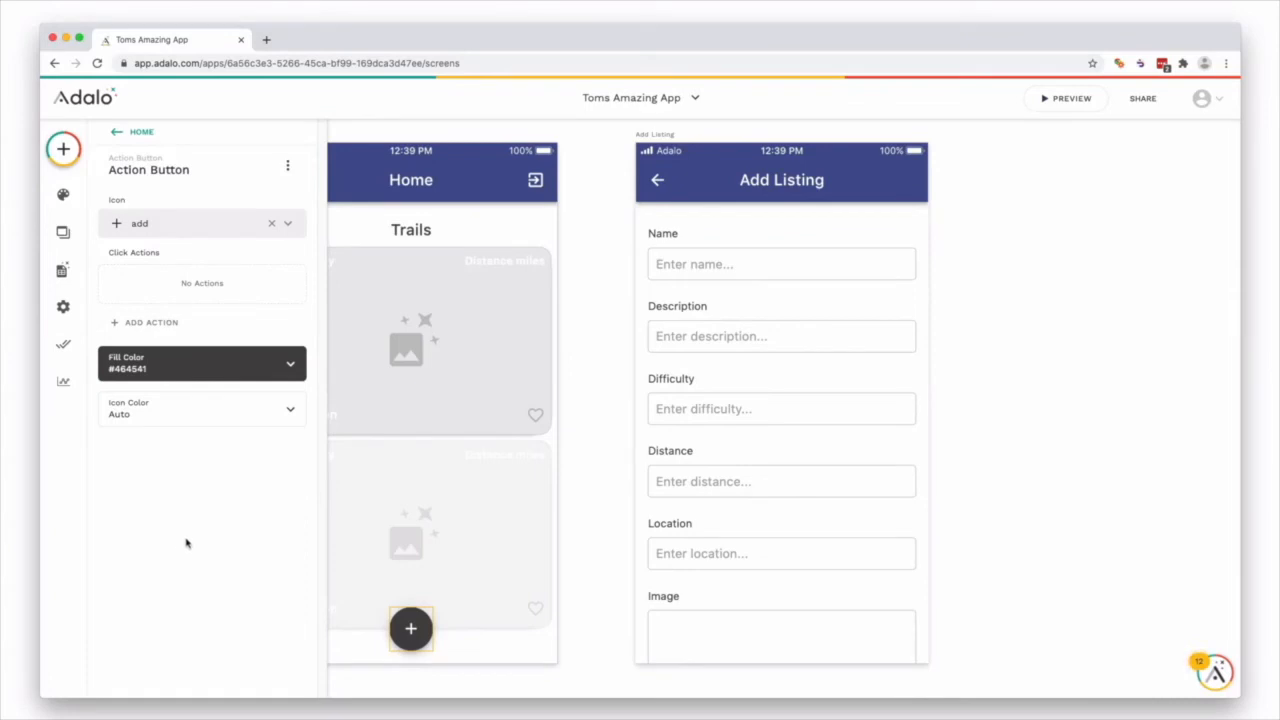
Link the add button to the Add Listing screen with a Push transition
{"action": "left_click", "coordinate": [152, 322]}
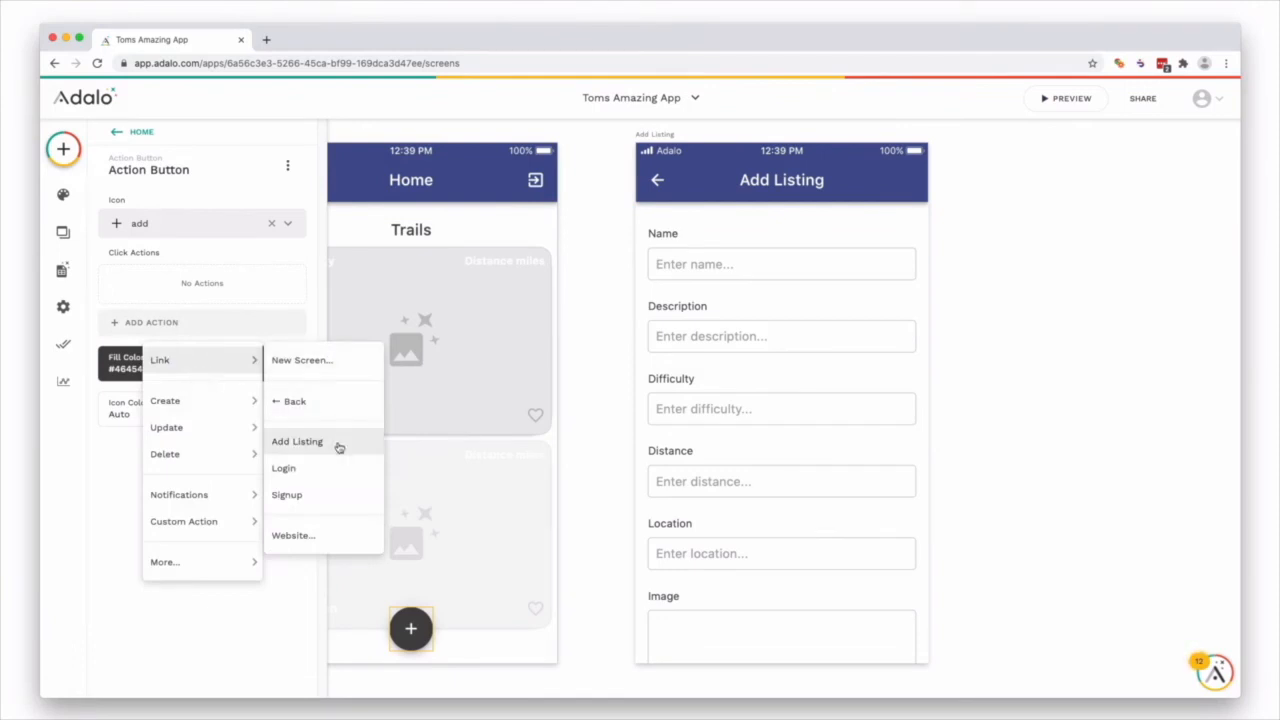
{"action": "left_click", "coordinate": [297, 441]}
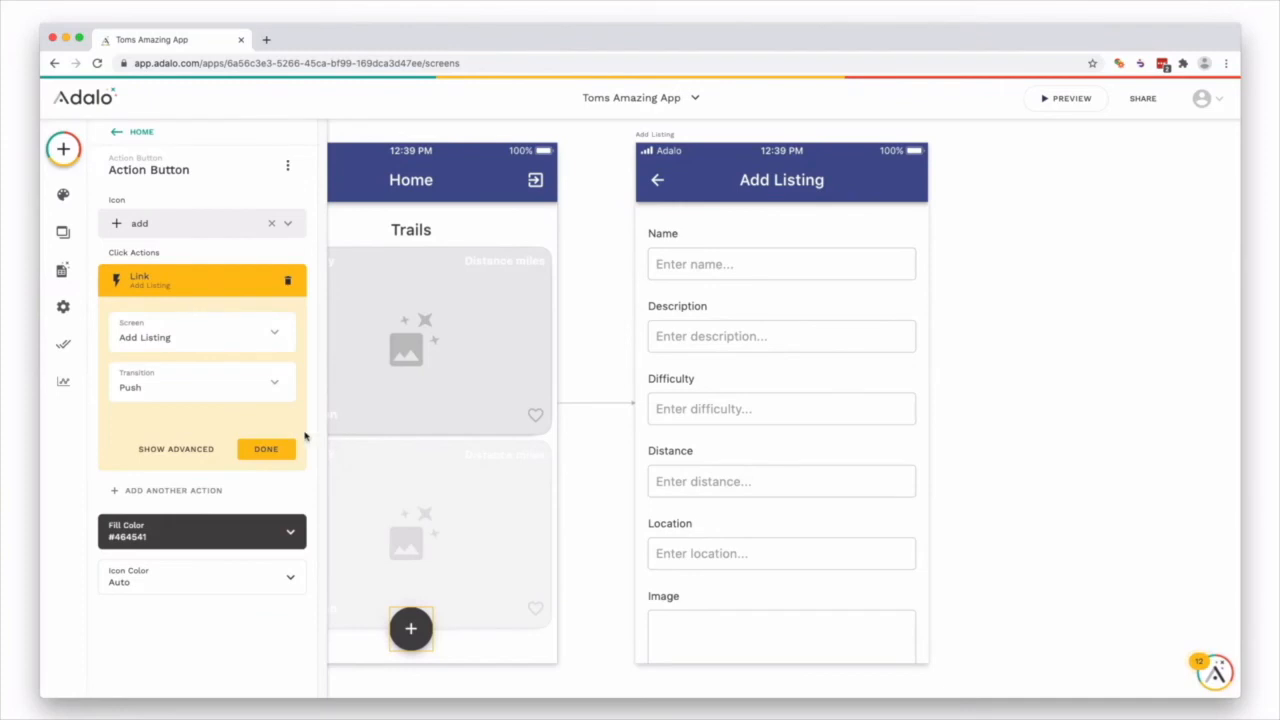
{"action": "mouse_move", "coordinate": [194, 391]}
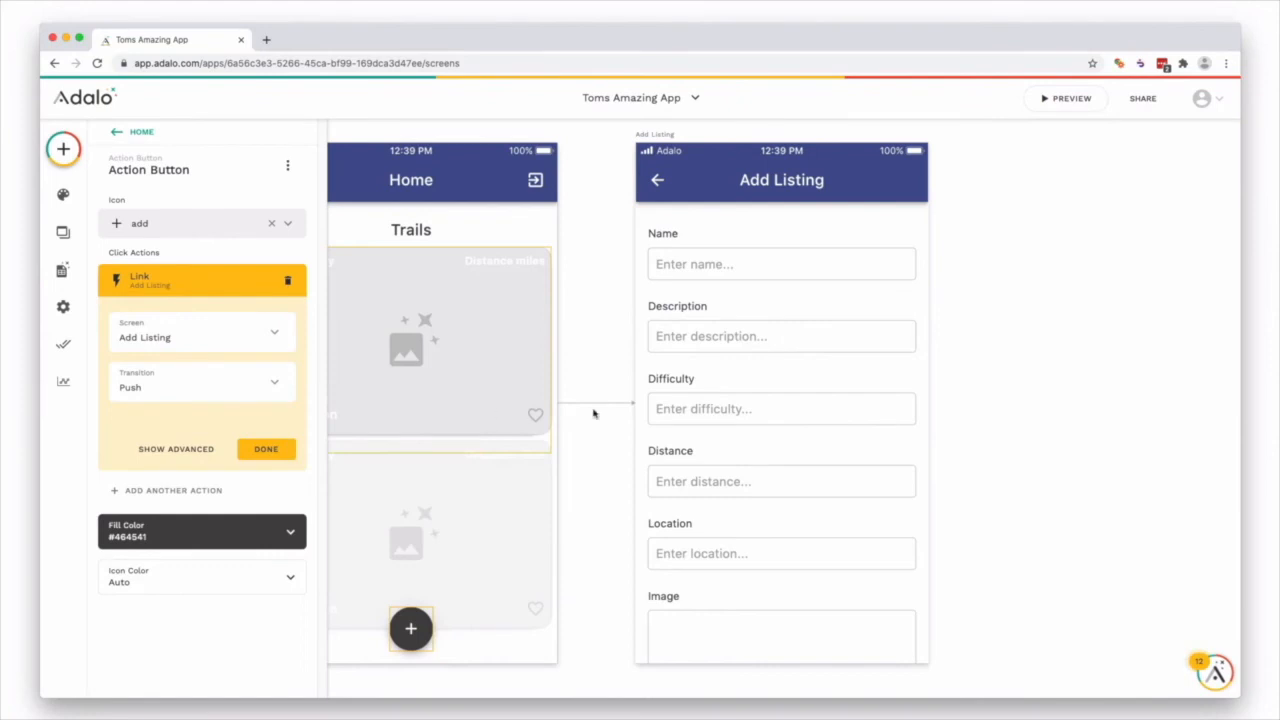
{"action": "left_click", "coordinate": [266, 448]}
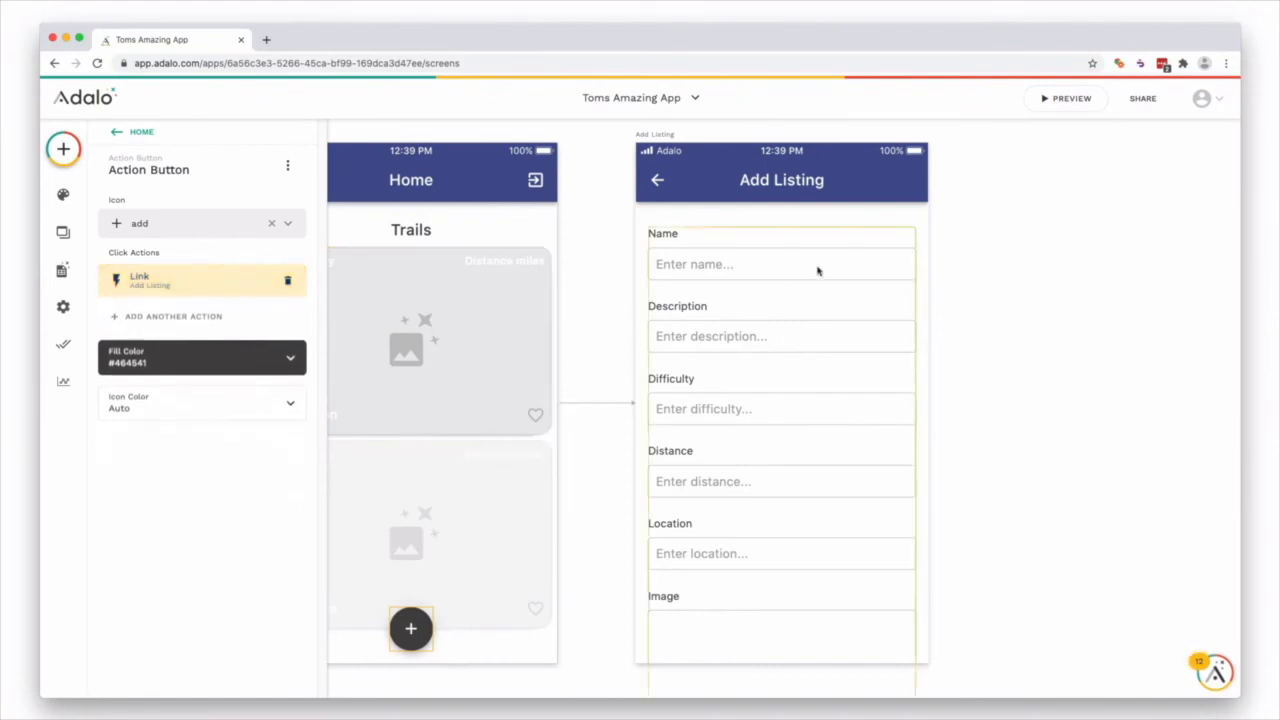
{"action": "left_click", "coordinate": [1065, 98]}
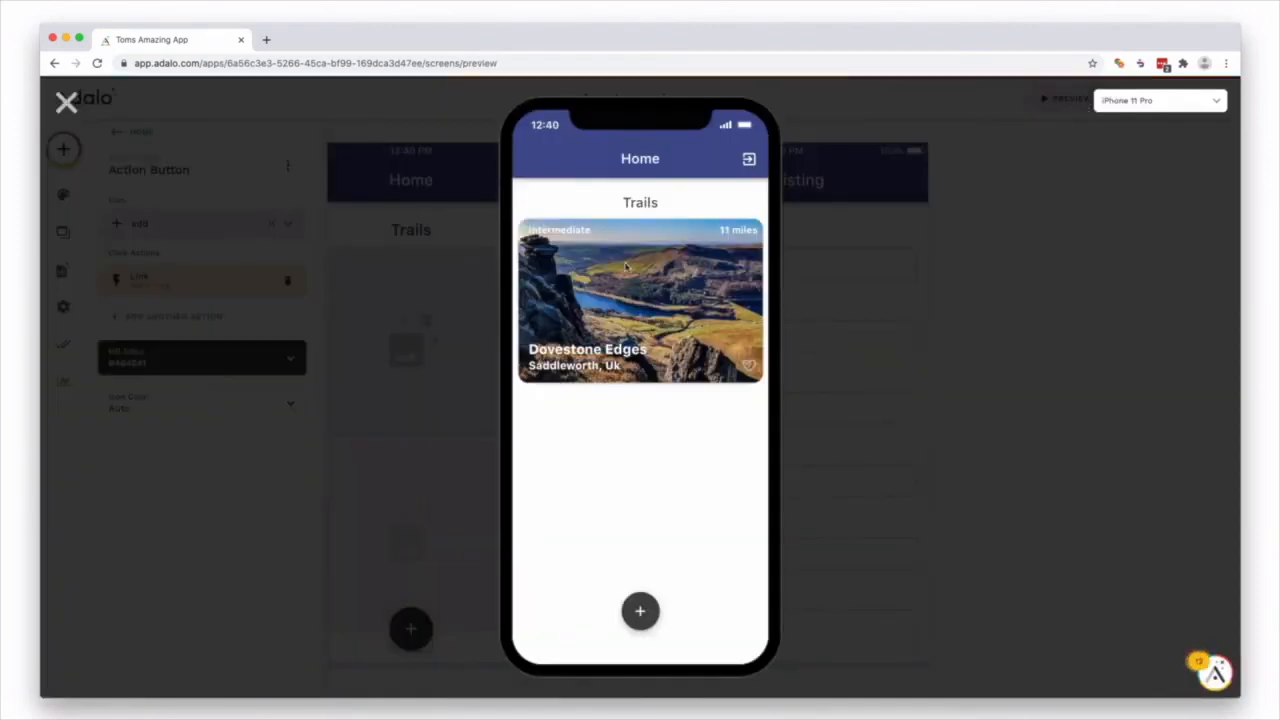
{"action": "mouse_move", "coordinate": [663, 585]}
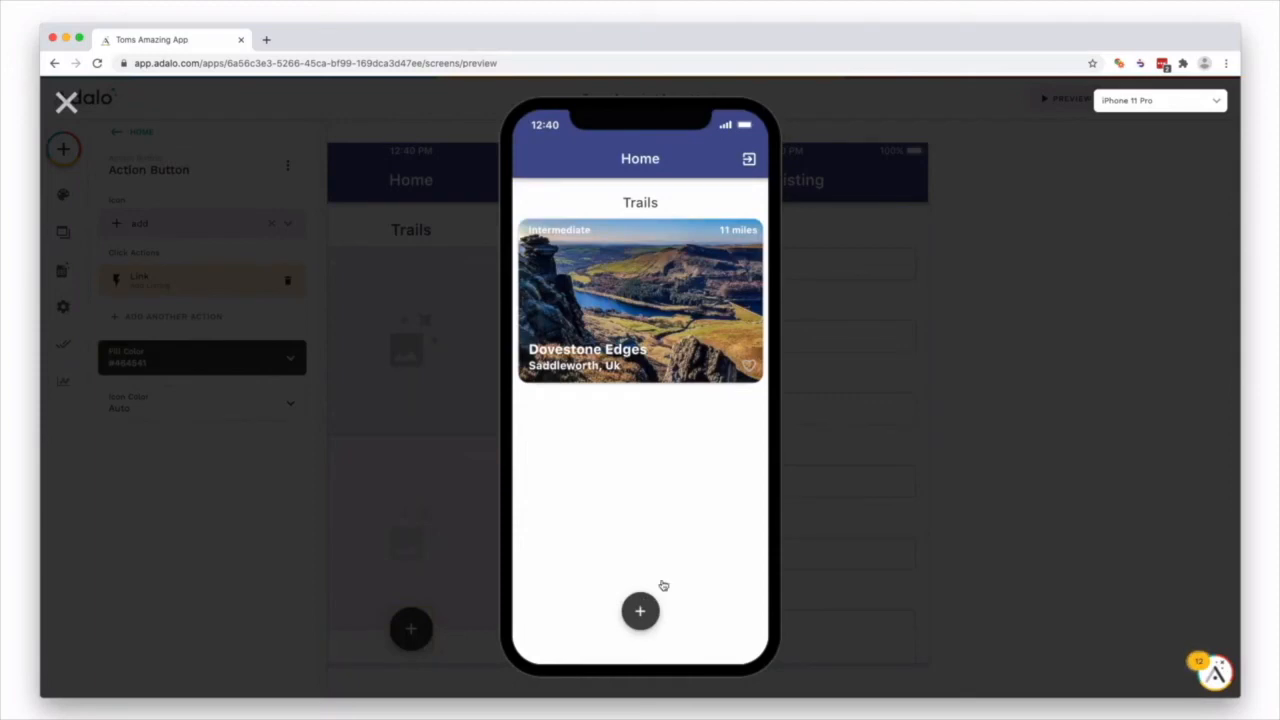
In preview, submit a Hard, 21-mile Edale Skyline trail through Add Listing
{"action": "left_click", "coordinate": [640, 611]}
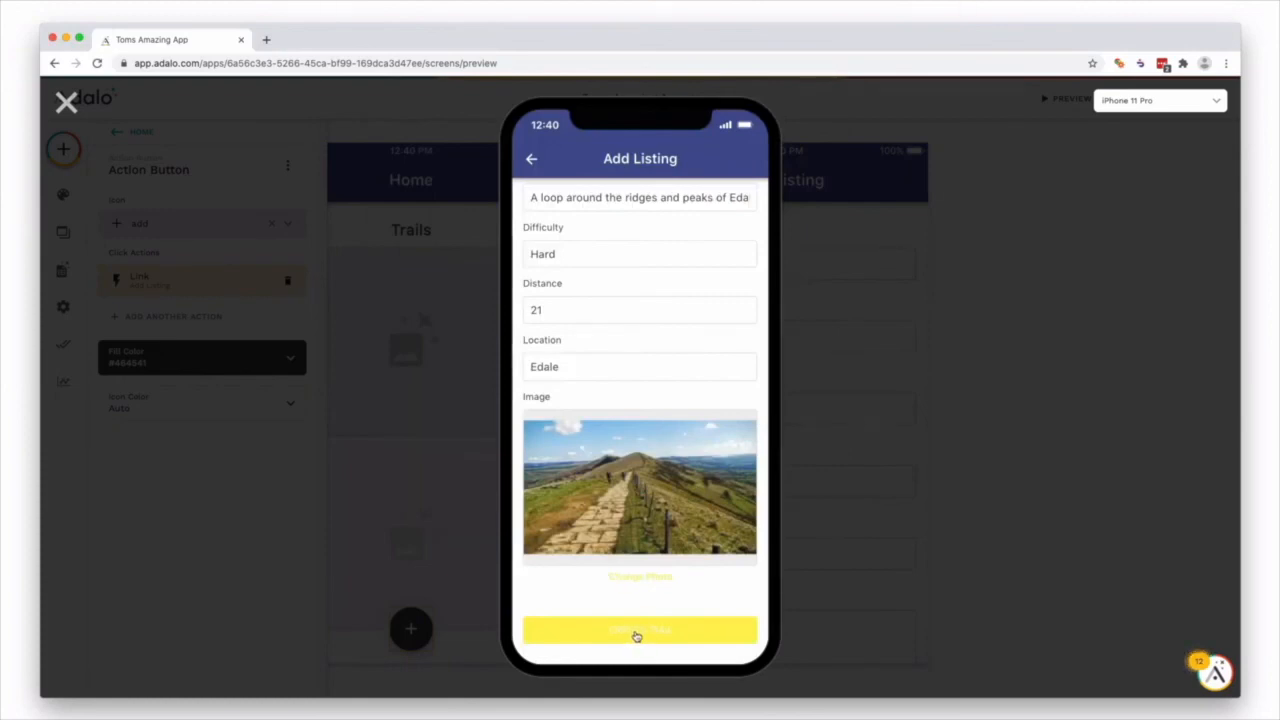
{"action": "left_click", "coordinate": [640, 630]}
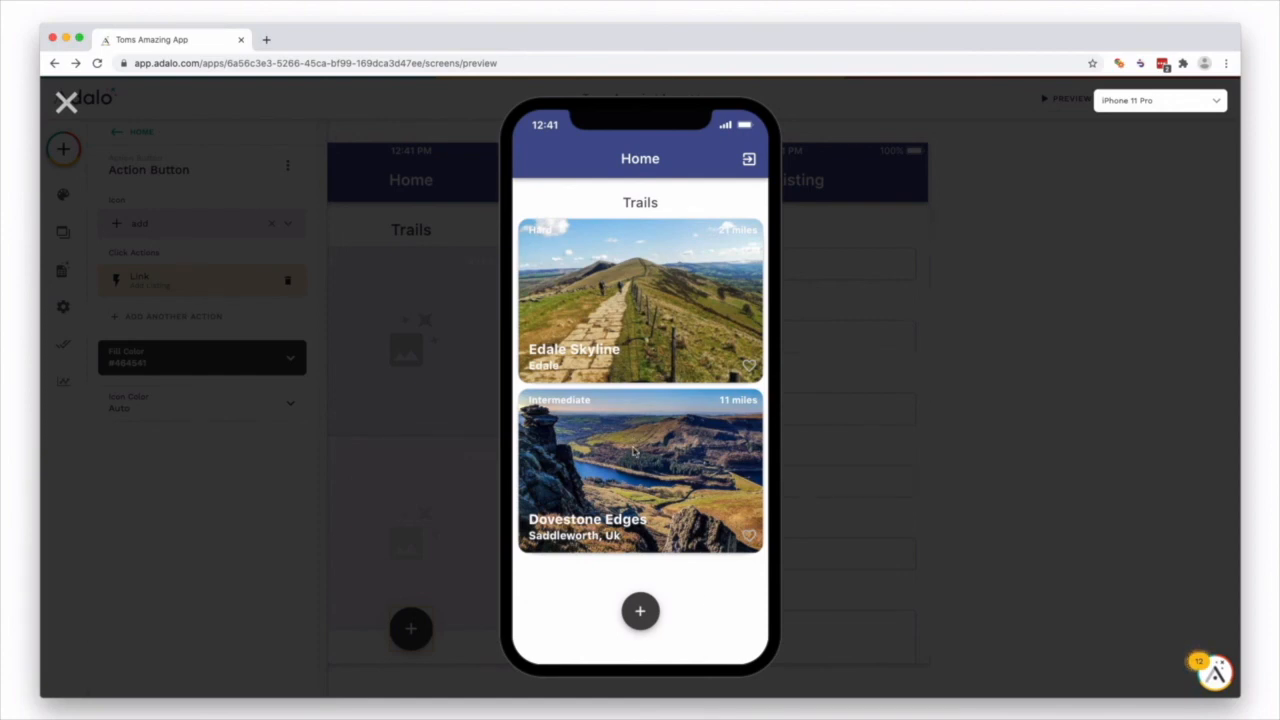
{"action": "mouse_move", "coordinate": [638, 452]}
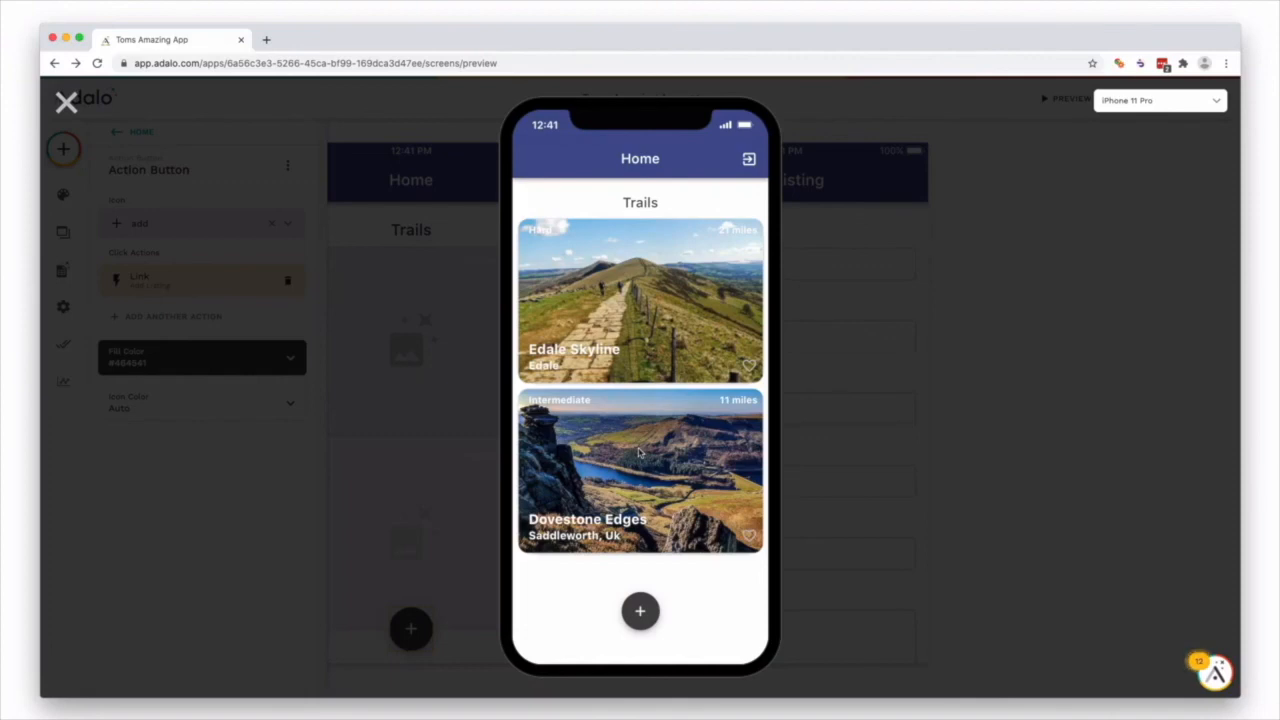